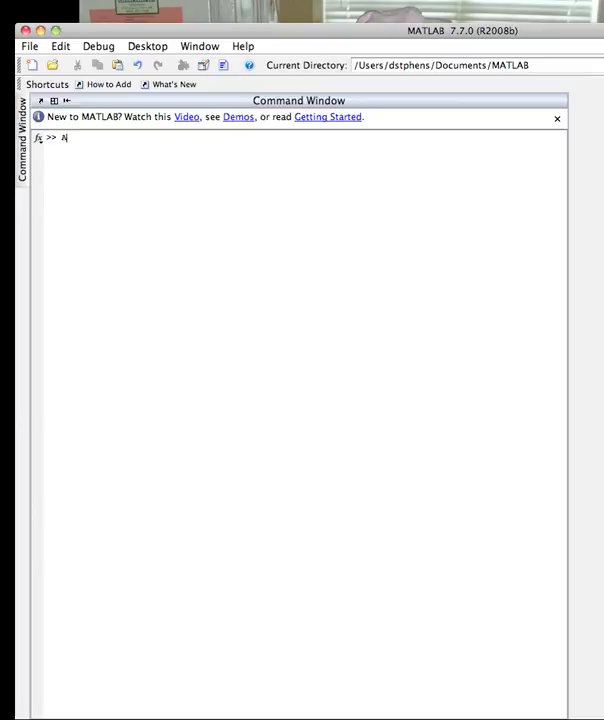
type("=")
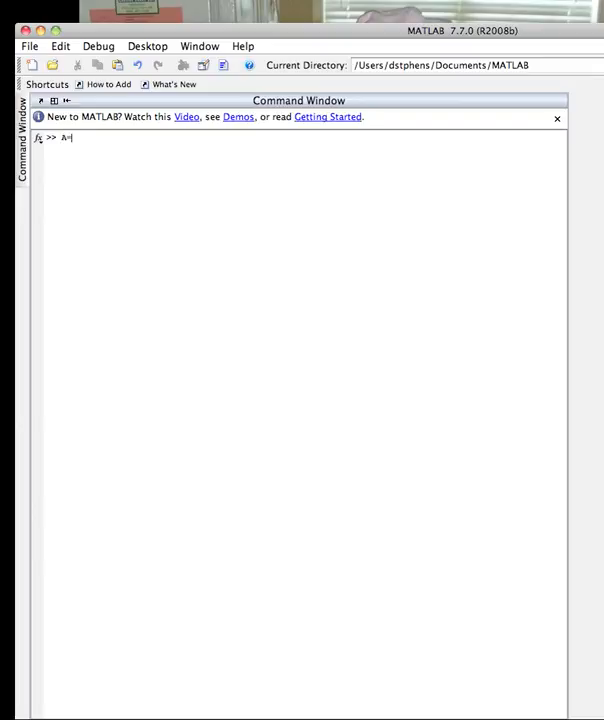
type("[")
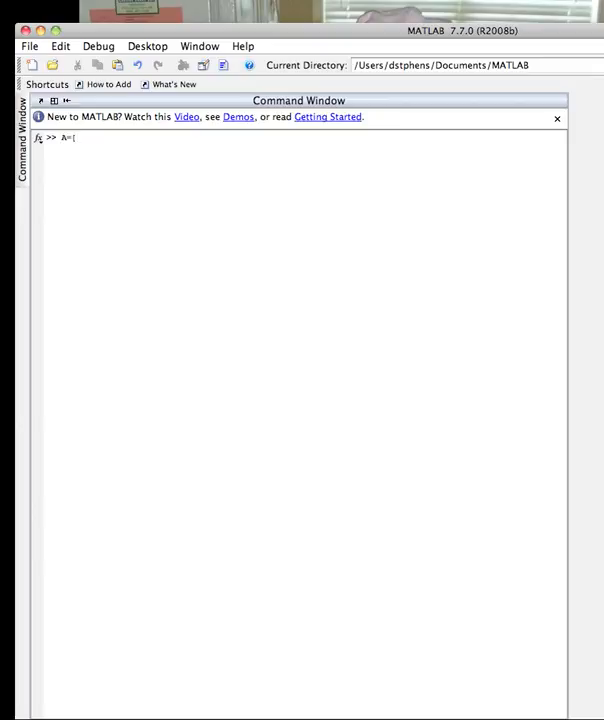
type("4 -1 0")
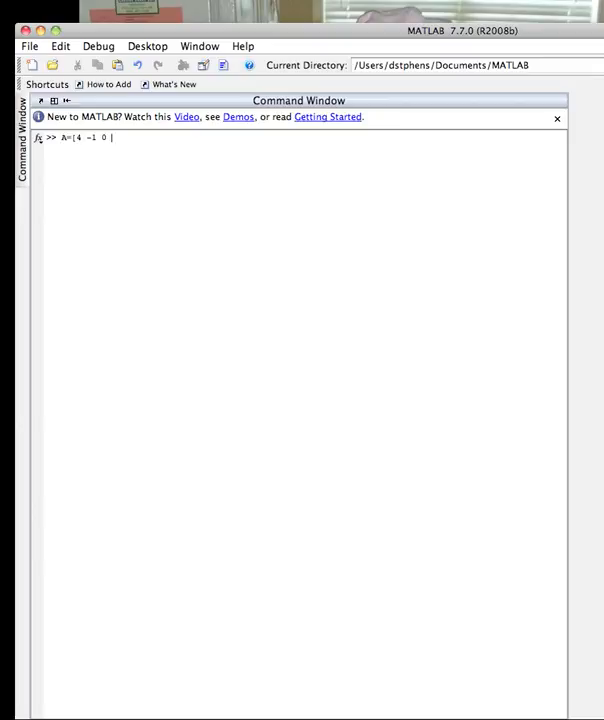
type("-1")
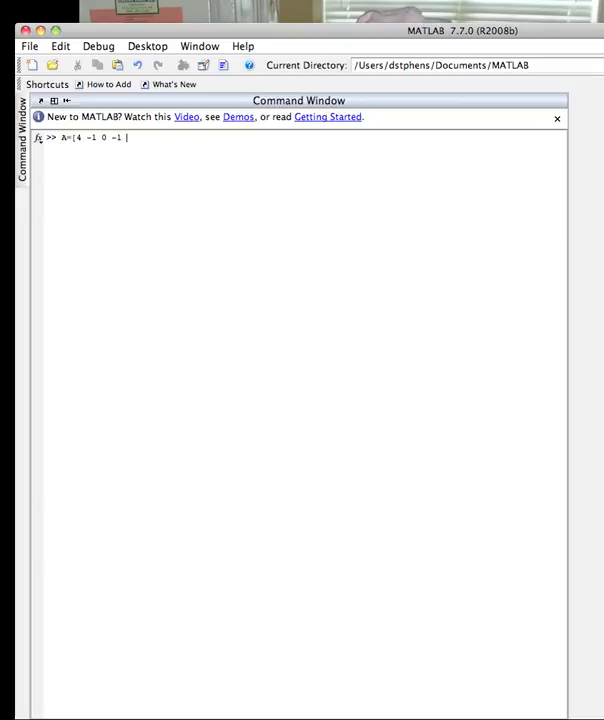
type("]")
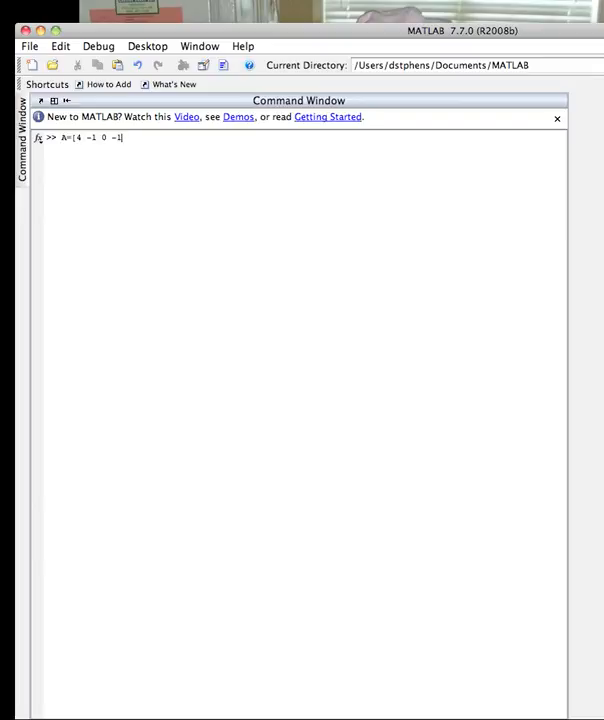
type(";")
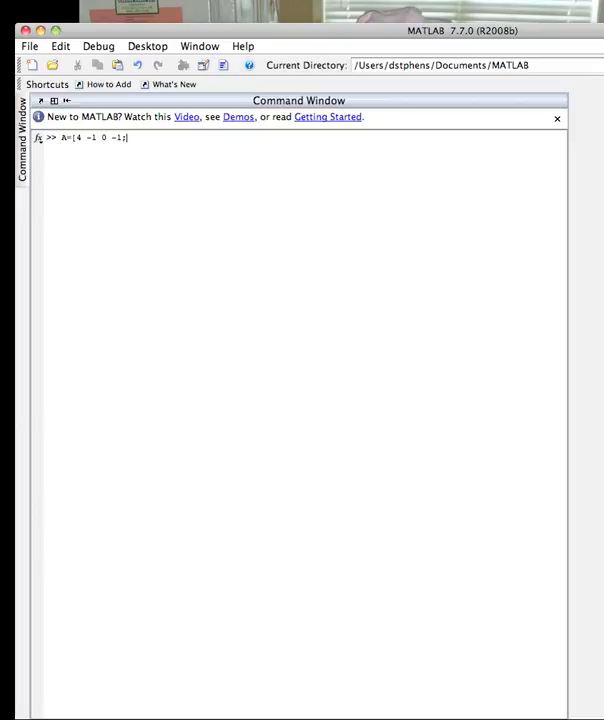
type("-1")
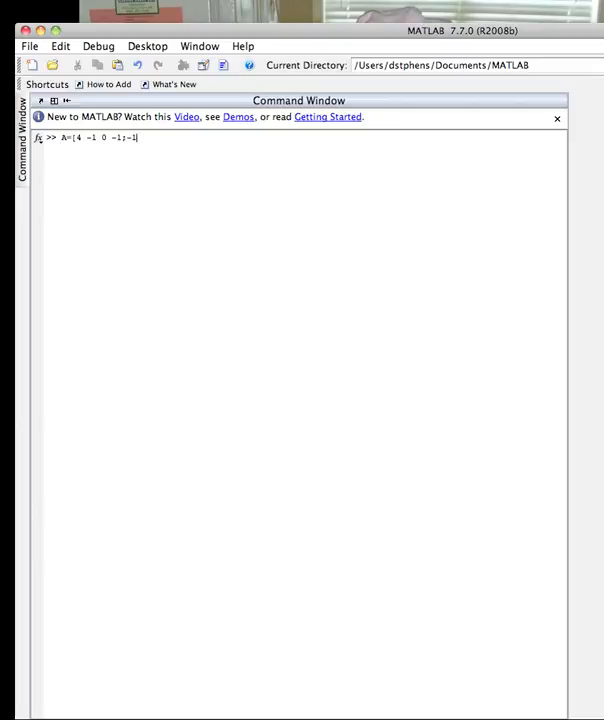
type("4 -1 0")
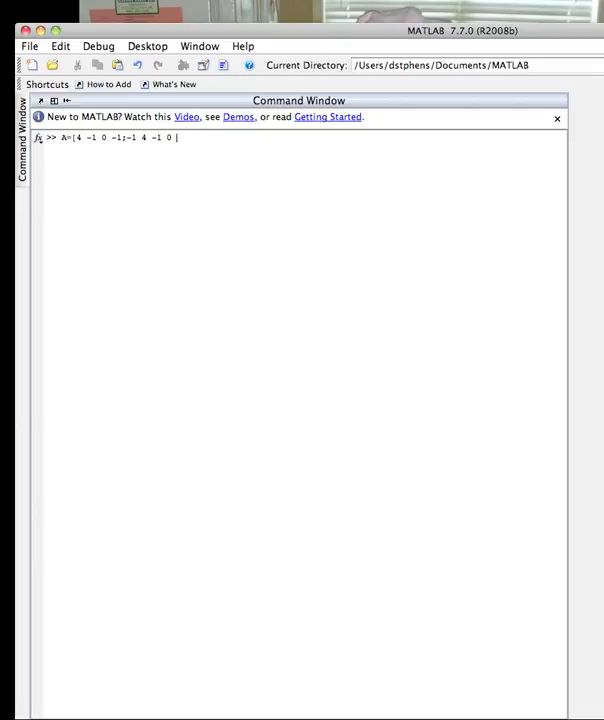
type(";")
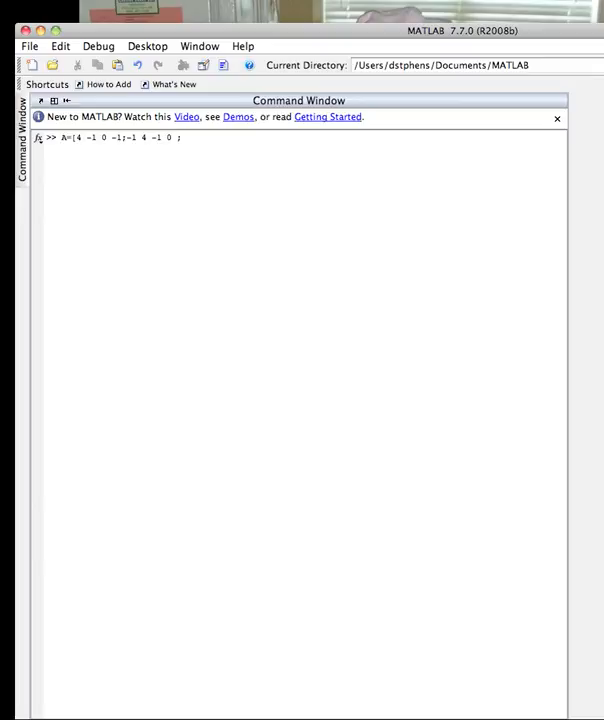
type("0 -1")
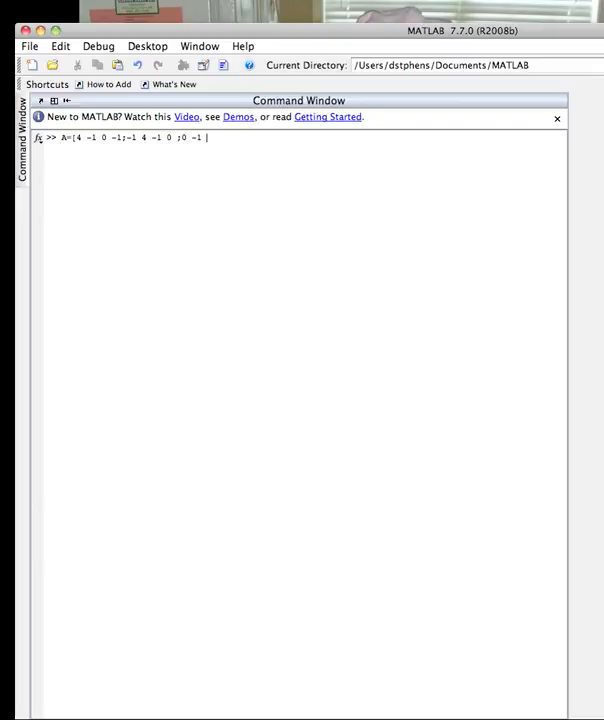
type("4 -1")
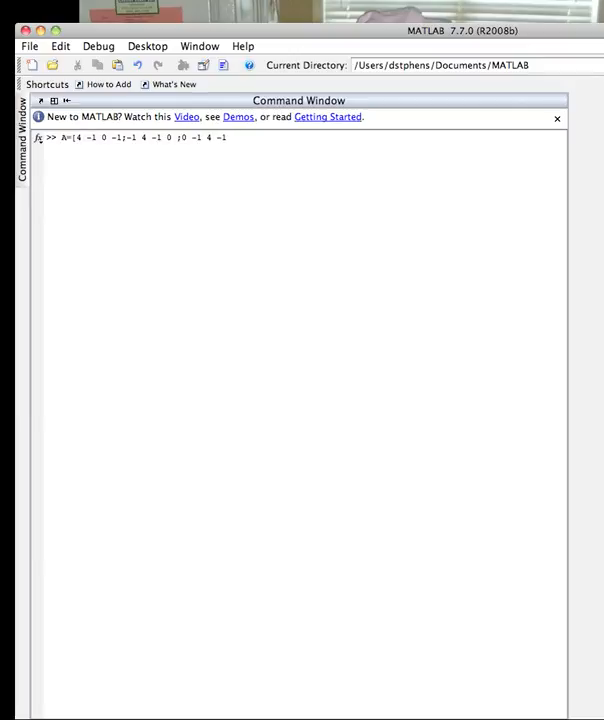
type(";")
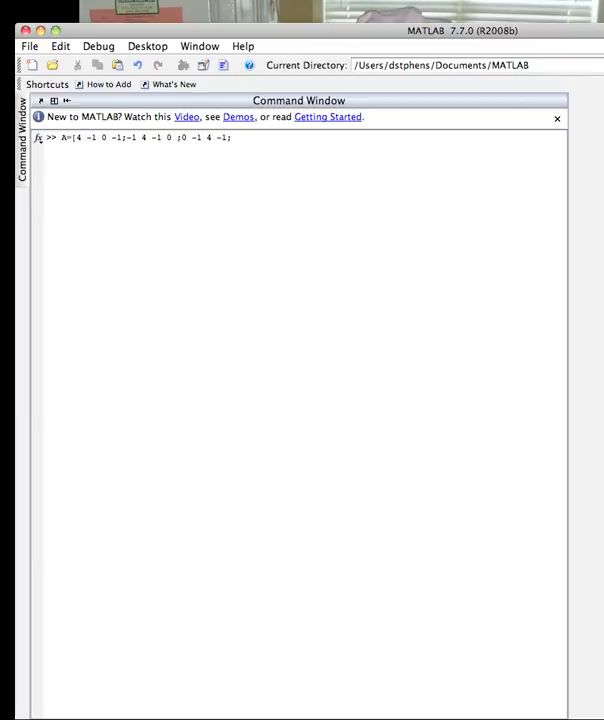
type("-1 0 -1 4]")
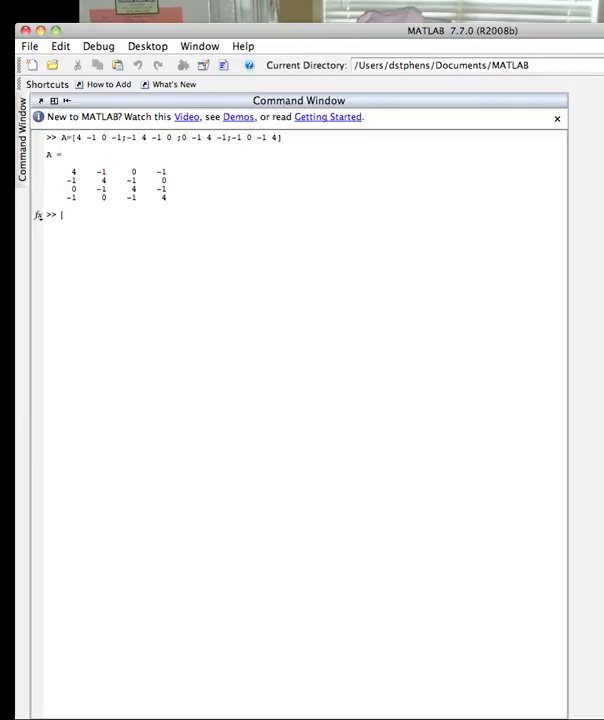
type("A")
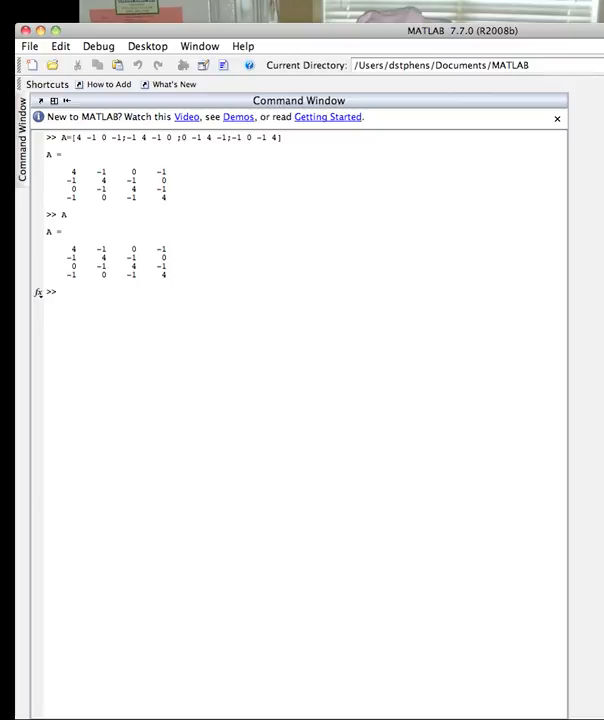
type("b =")
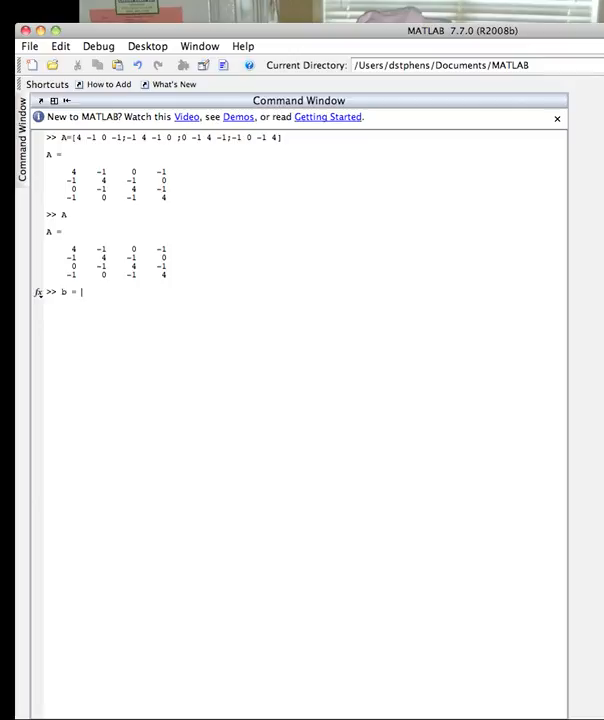
type("[")
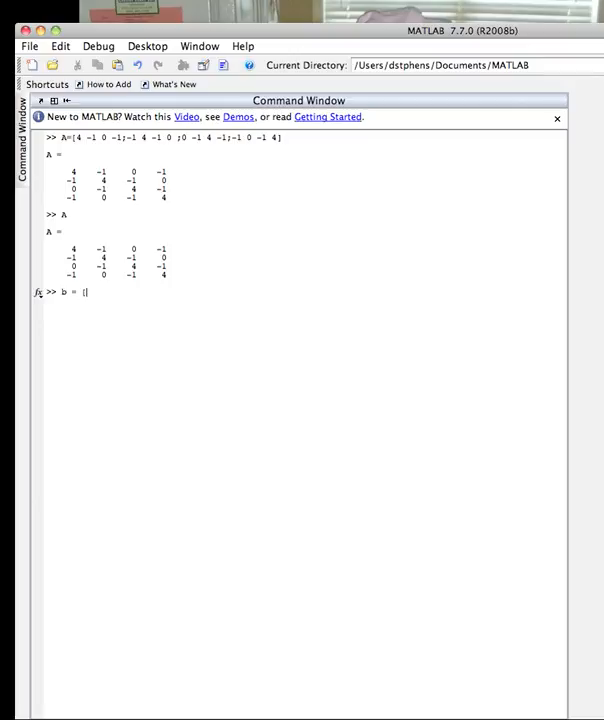
type("30")
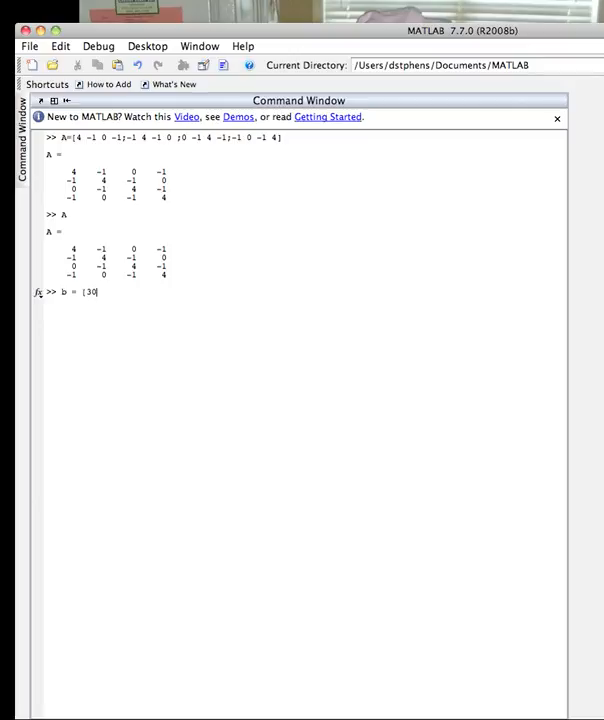
type(";")
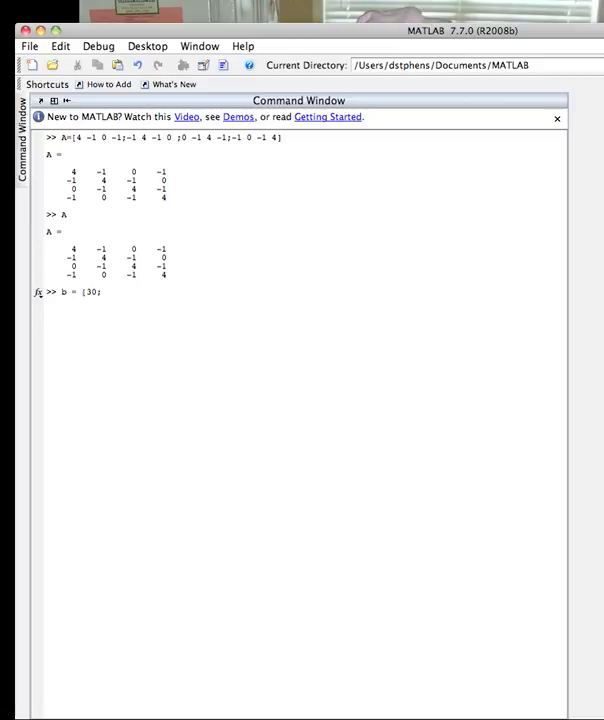
type("60;70;4")
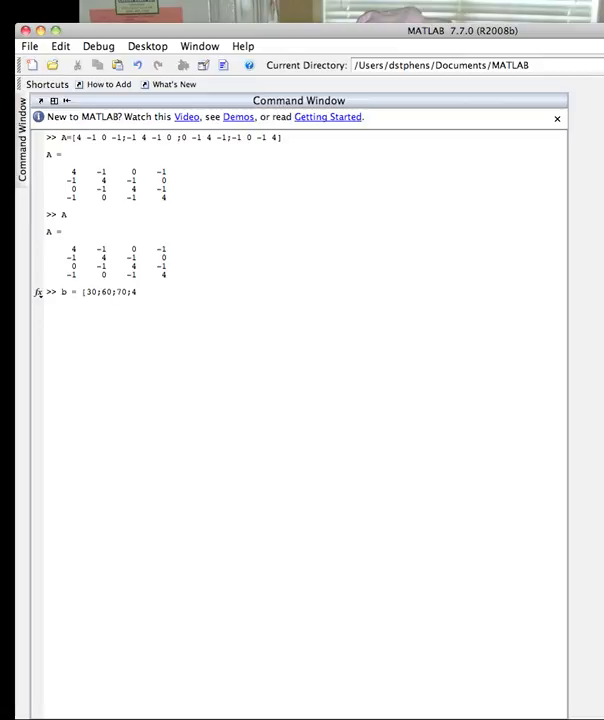
type("0]")
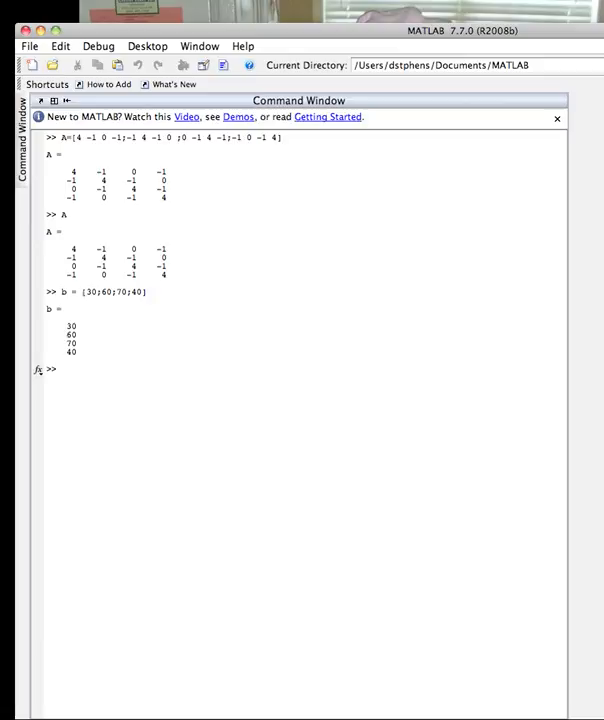
type("T")
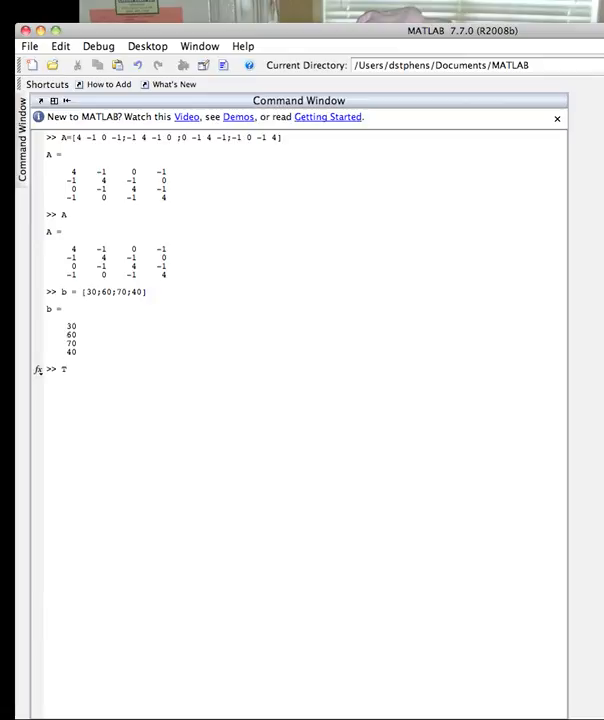
type("=A\\")
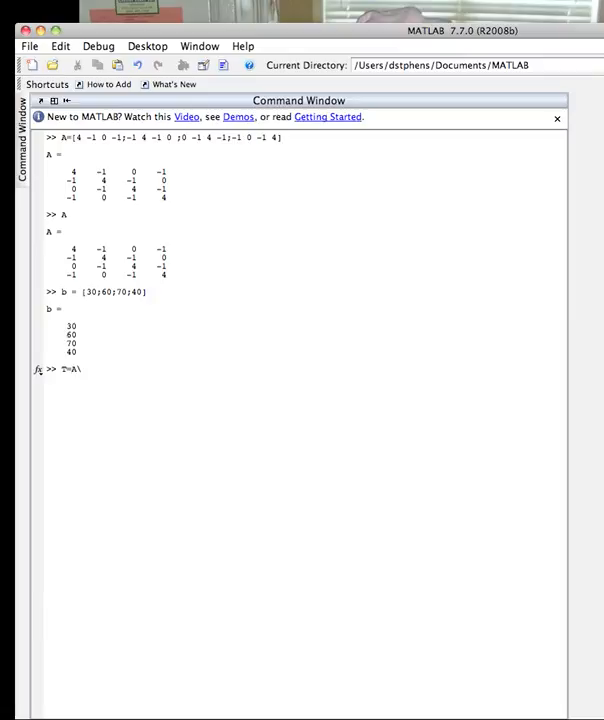
type("b")
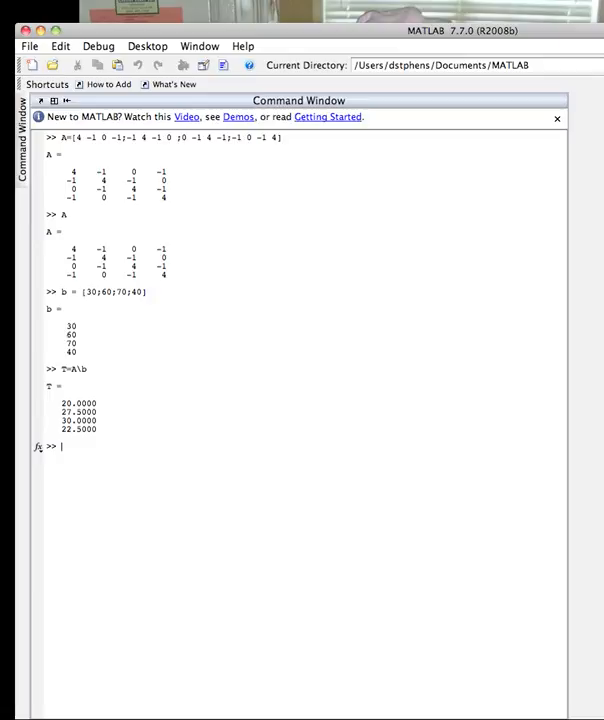
mouse_move(237, 691)
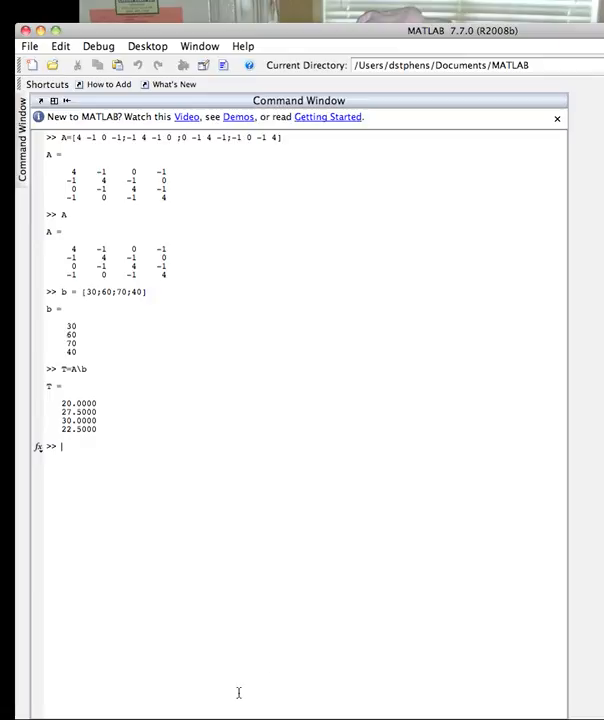